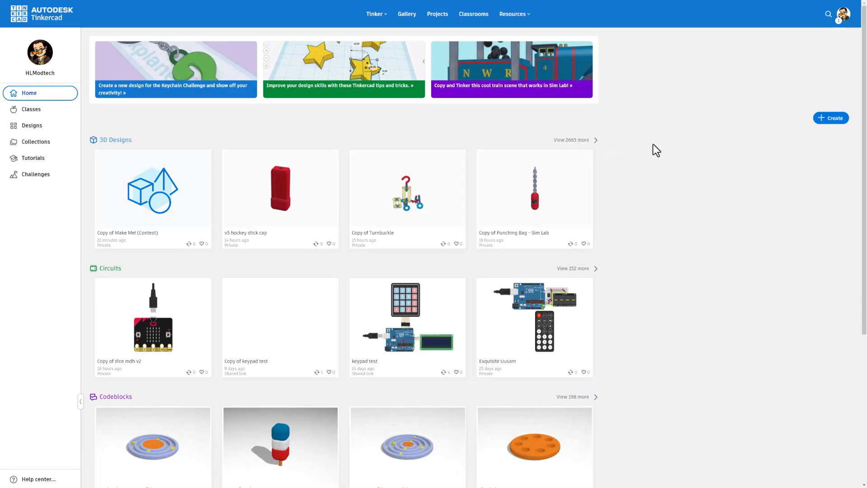
pyautogui.moveTo(228, 132)
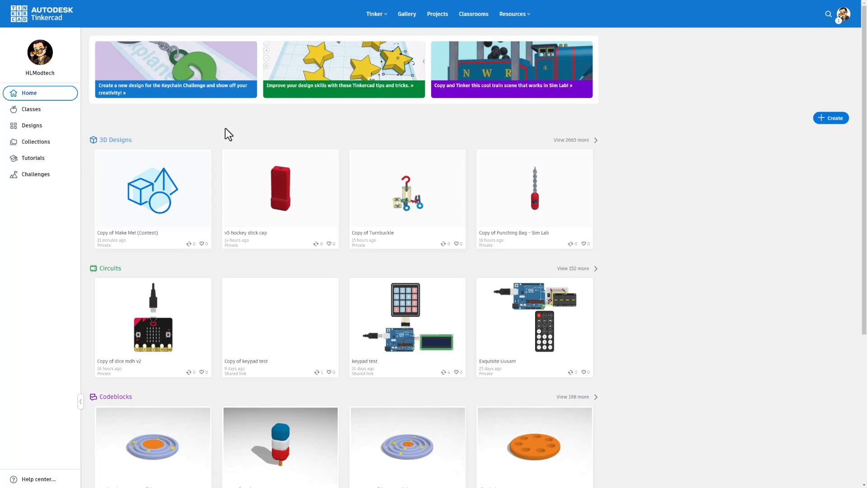
pyautogui.moveTo(88, 108)
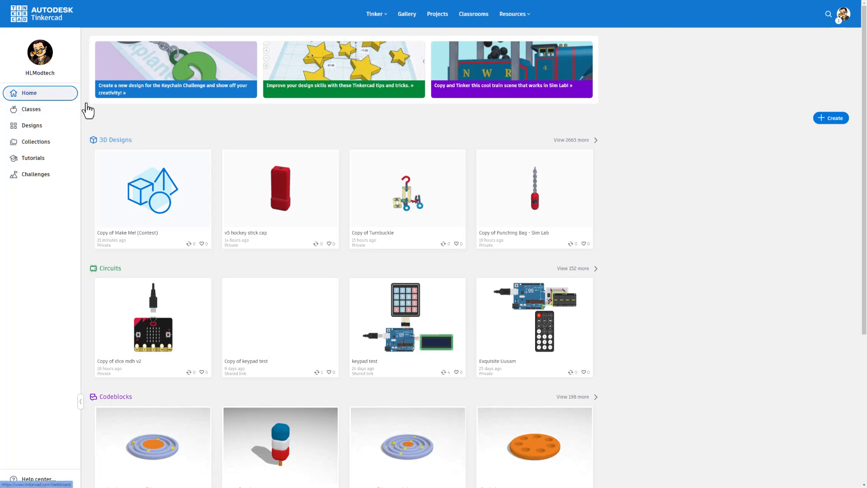
# Browse the sidebar pages — designs, classes, home — and land on your designs list
pyautogui.scroll(-3)
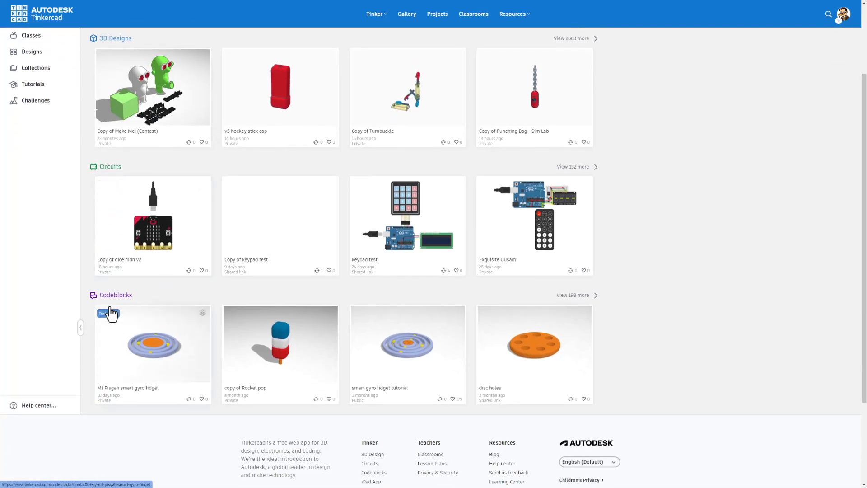
pyautogui.scroll(3)
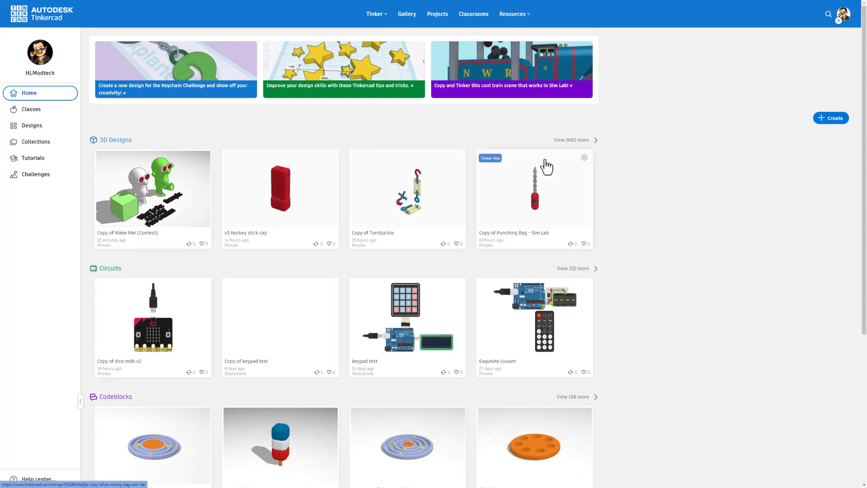
pyautogui.click(32, 125)
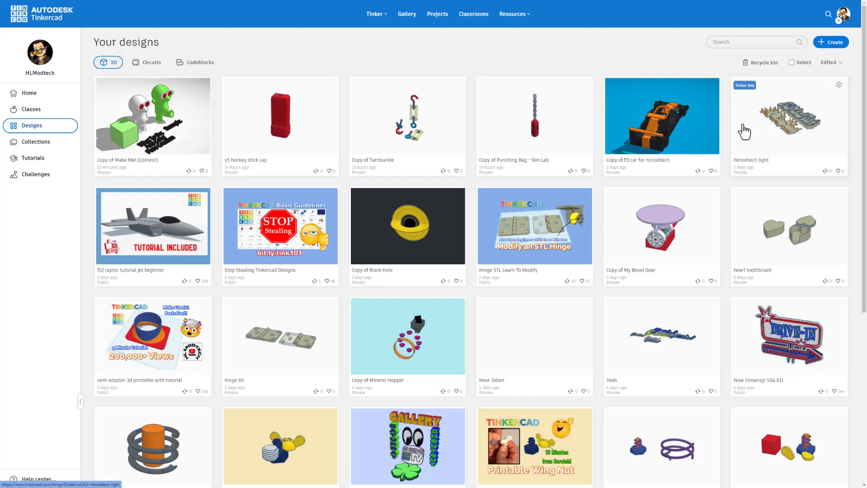
pyautogui.moveTo(784, 148)
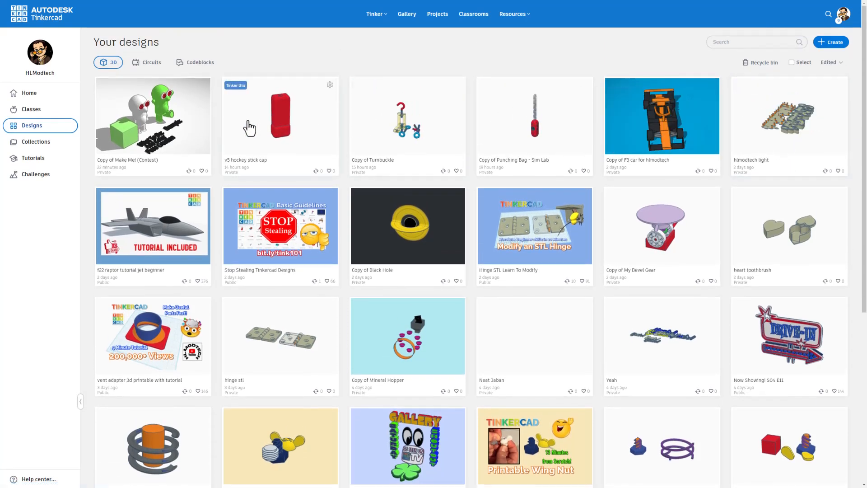
pyautogui.moveTo(347, 120)
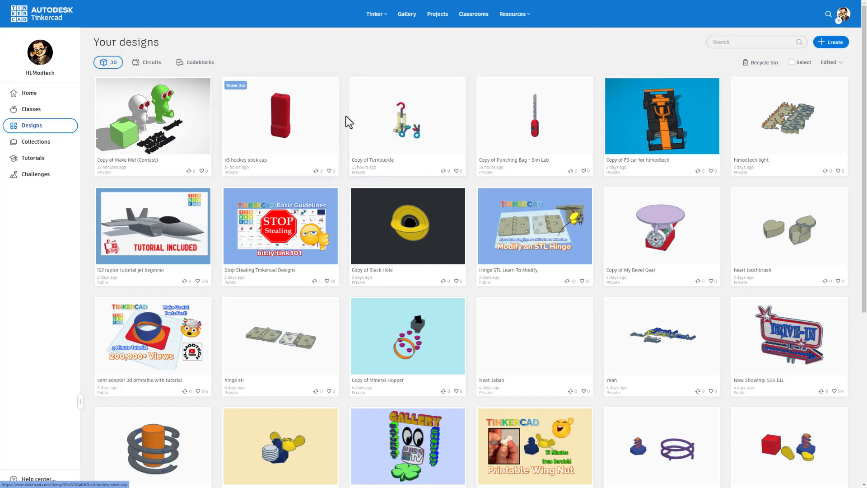
pyautogui.moveTo(29, 93)
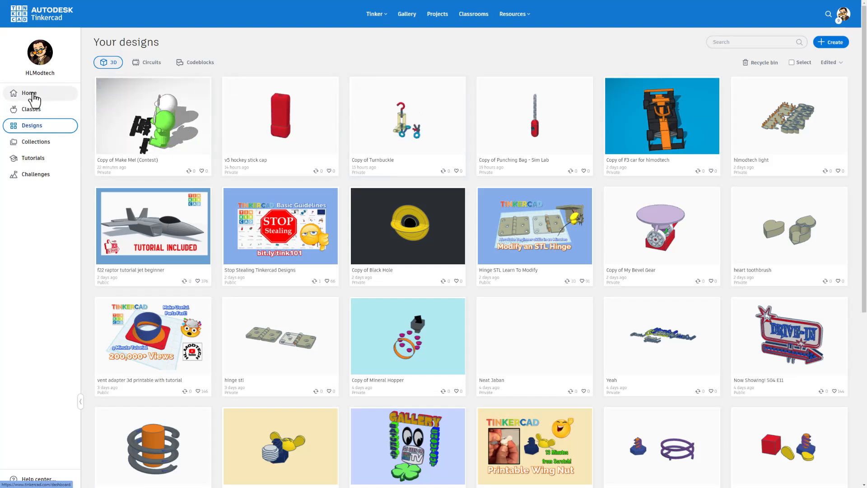
pyautogui.moveTo(46, 133)
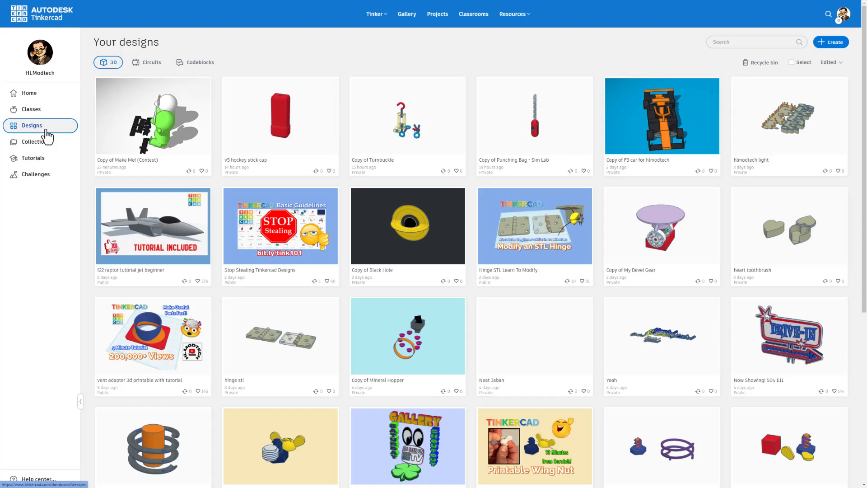
pyautogui.click(31, 109)
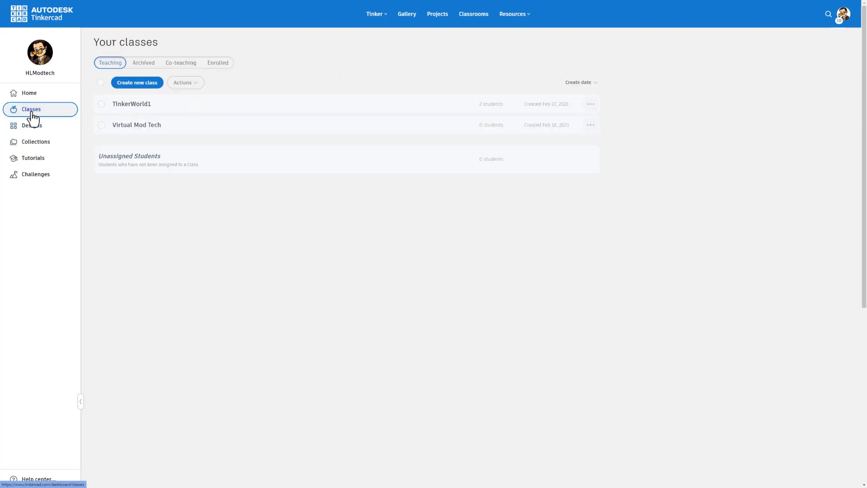
pyautogui.click(29, 93)
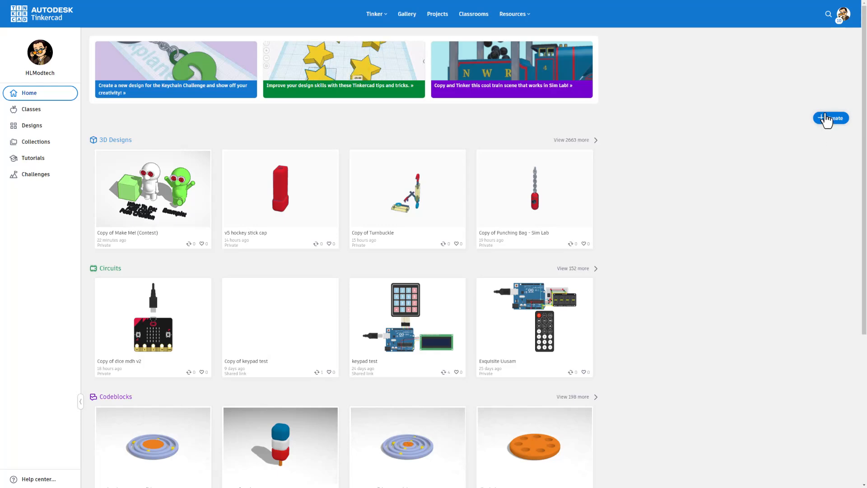
pyautogui.moveTo(49, 127)
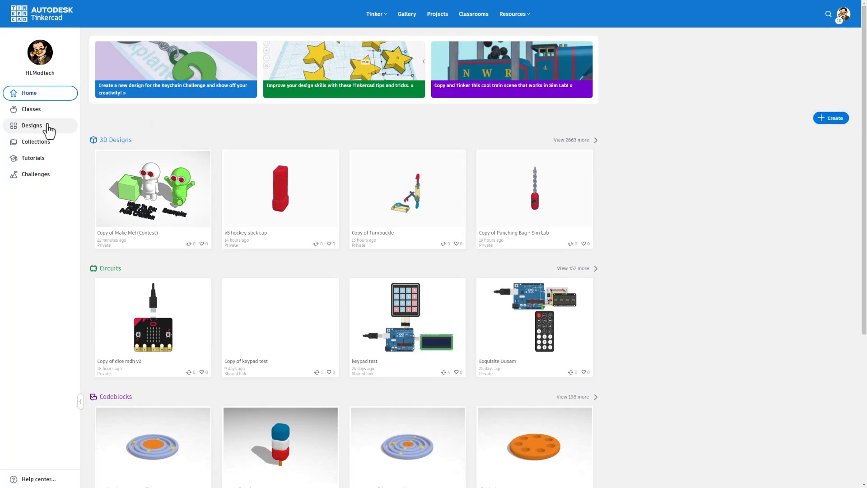
pyautogui.click(32, 125)
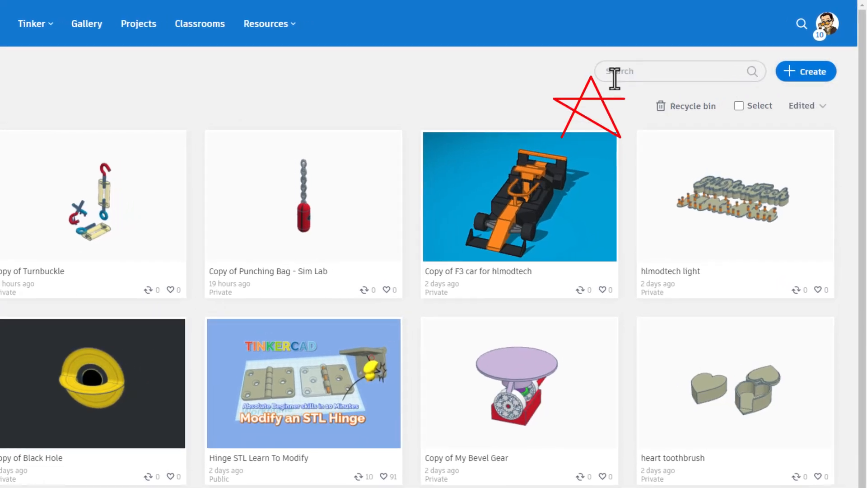
pyautogui.moveTo(675, 129)
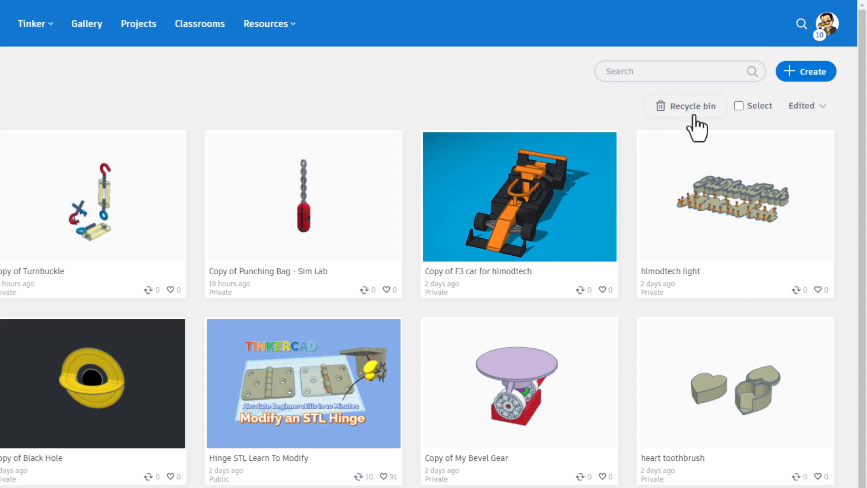
pyautogui.moveTo(708, 129)
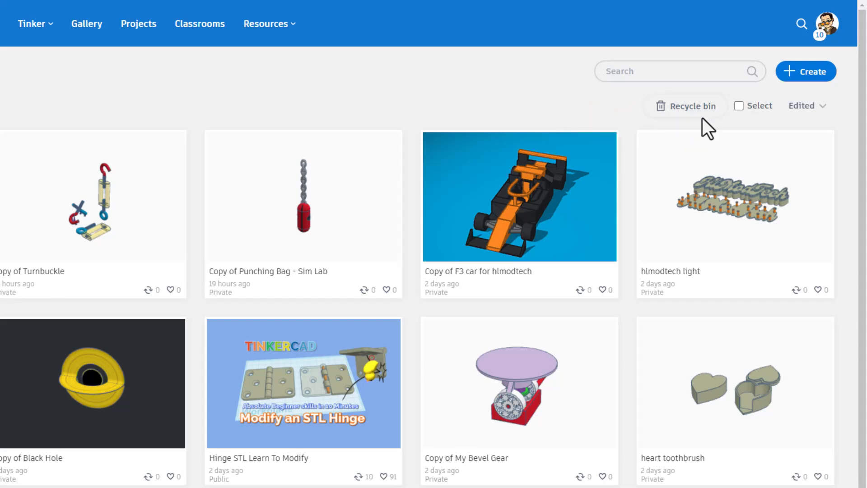
pyautogui.moveTo(575, 125)
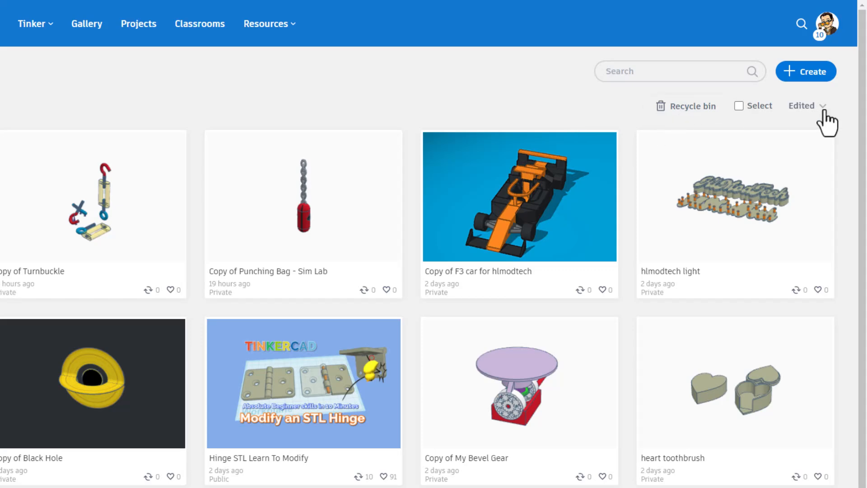
# Try the Select mode and sort choices, then filter the list to Circuits designs only
pyautogui.click(740, 105)
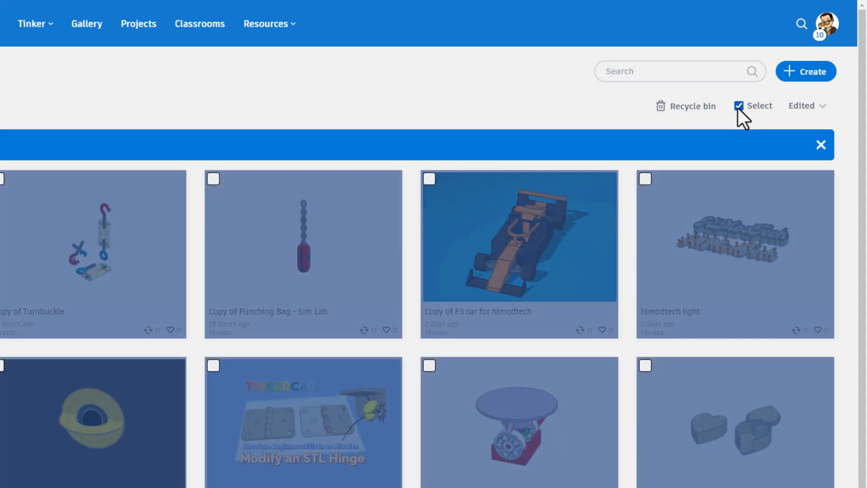
pyautogui.click(805, 105)
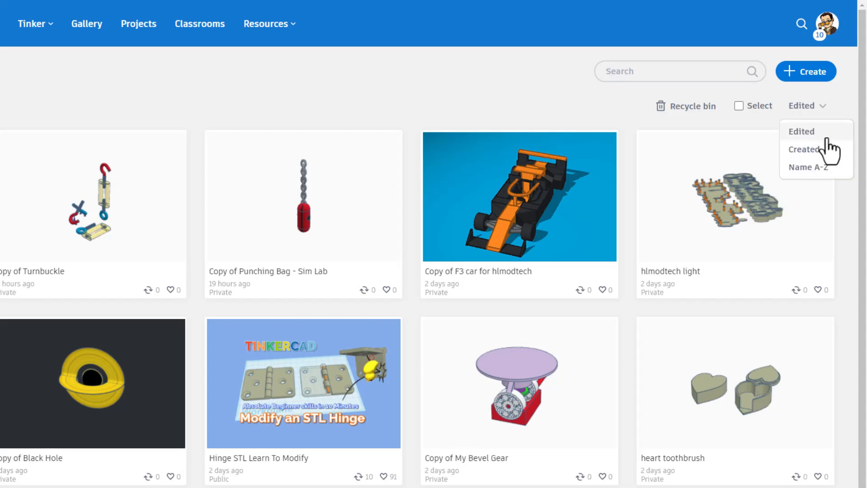
pyautogui.moveTo(544, 126)
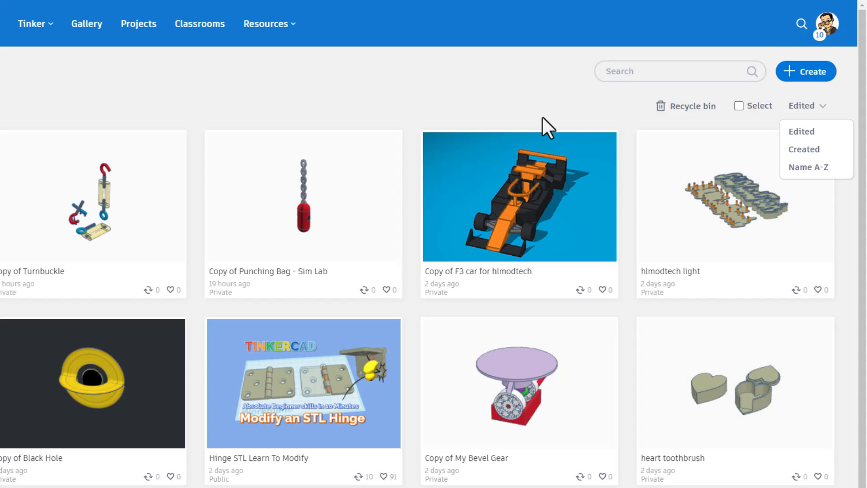
pyautogui.click(546, 120)
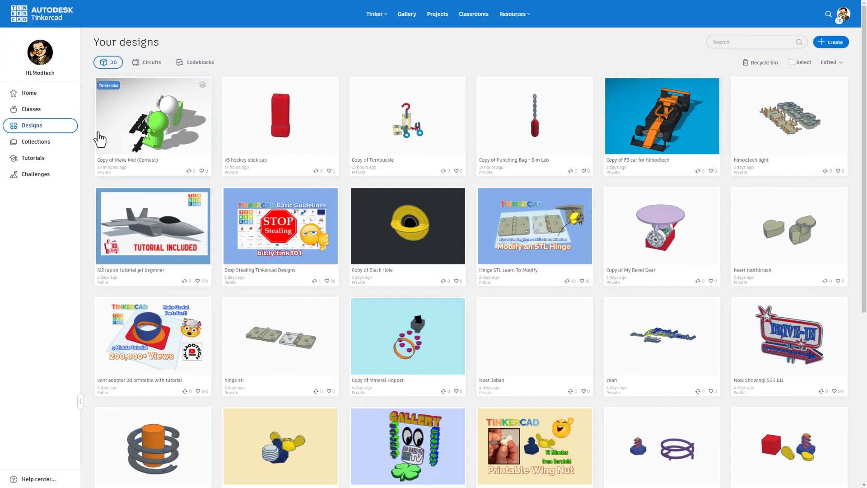
pyautogui.moveTo(116, 99)
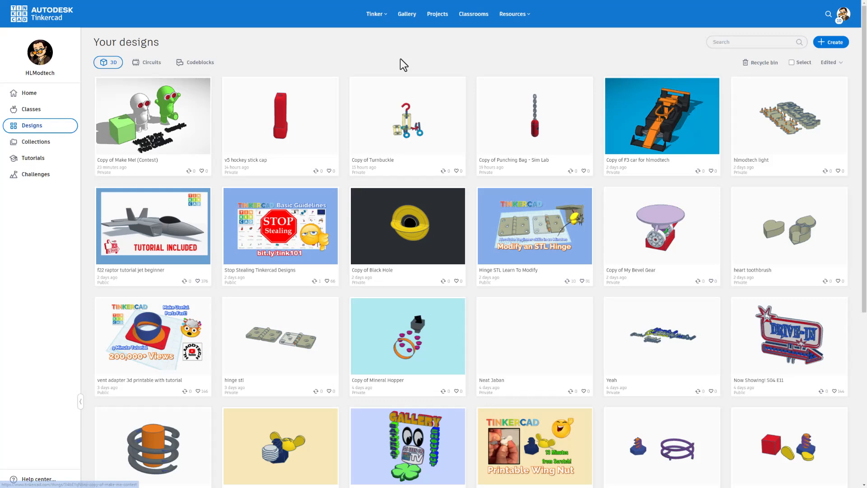
pyautogui.moveTo(681, 57)
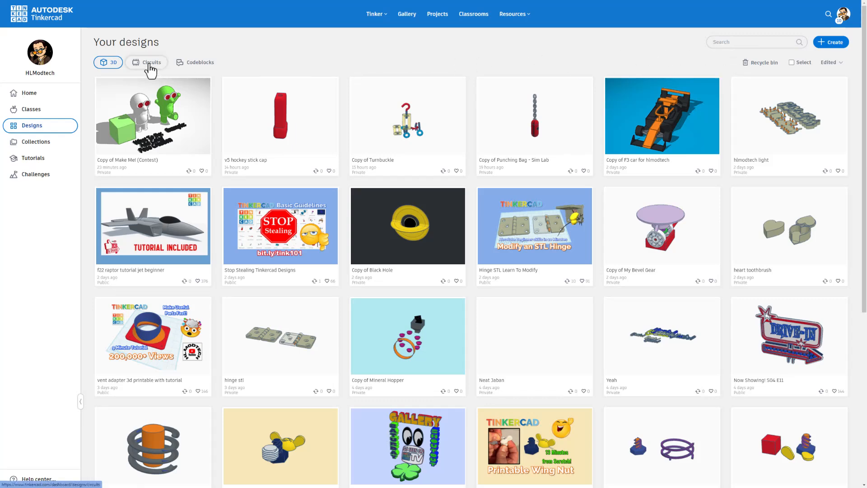
pyautogui.click(150, 62)
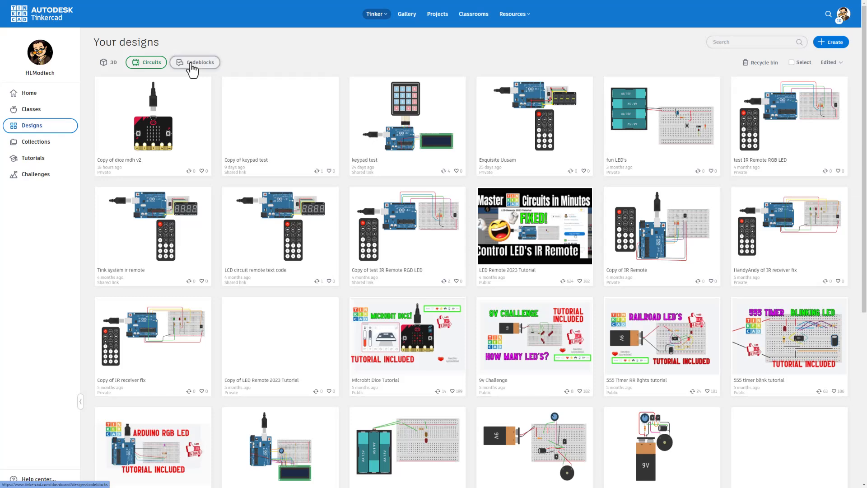
pyautogui.moveTo(110, 62)
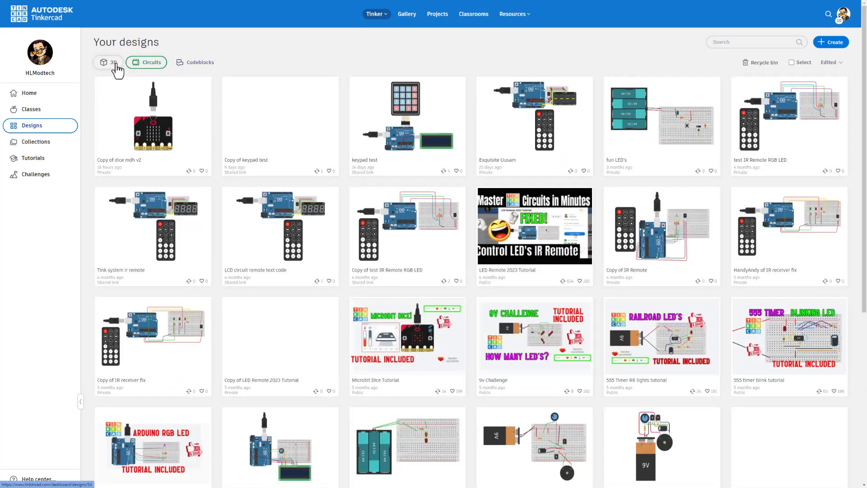
# Return to 3D designs and open the Crankies collection
pyautogui.click(35, 142)
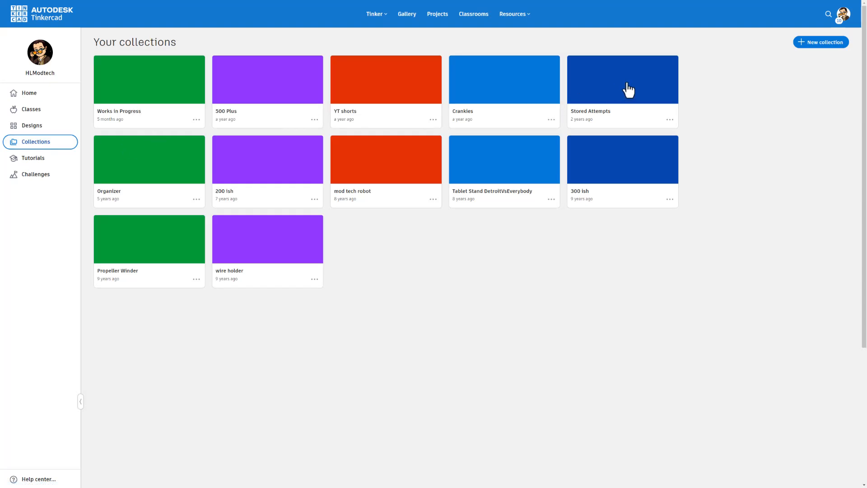
pyautogui.moveTo(426, 183)
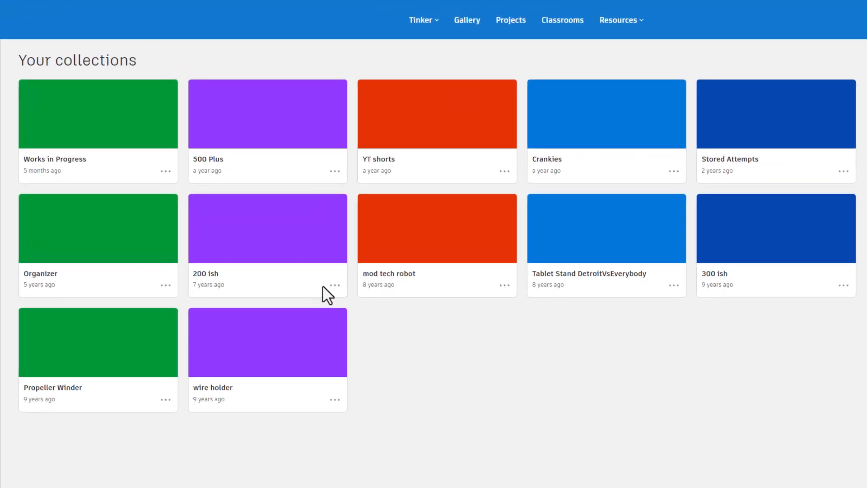
pyautogui.click(334, 285)
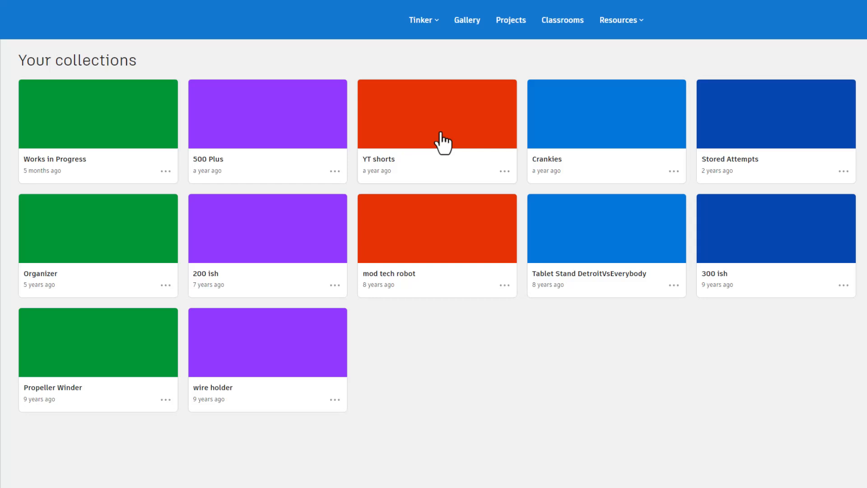
pyautogui.click(605, 114)
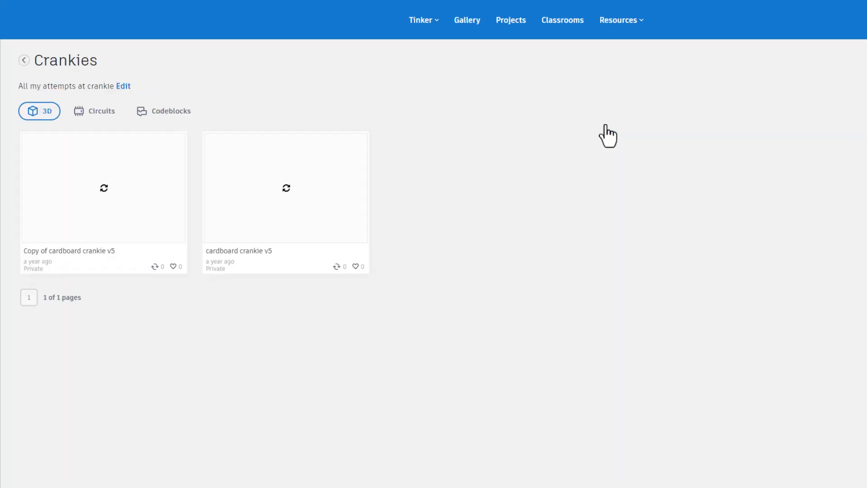
pyautogui.moveTo(346, 339)
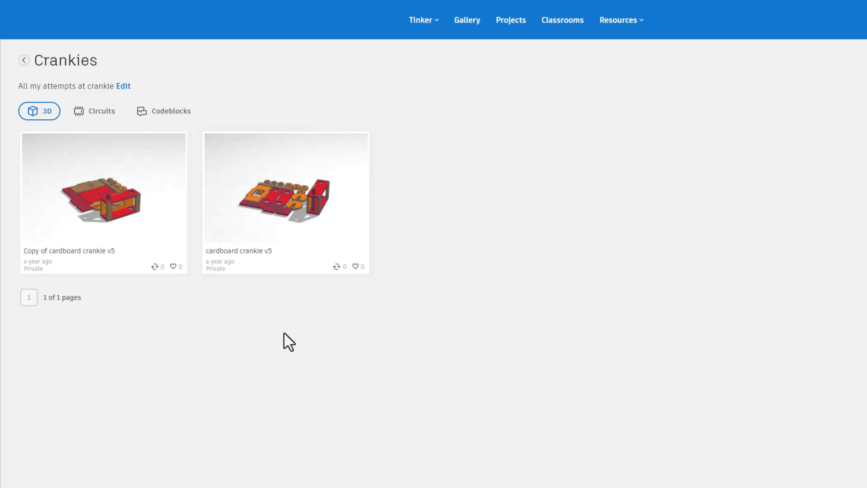
pyautogui.moveTo(324, 324)
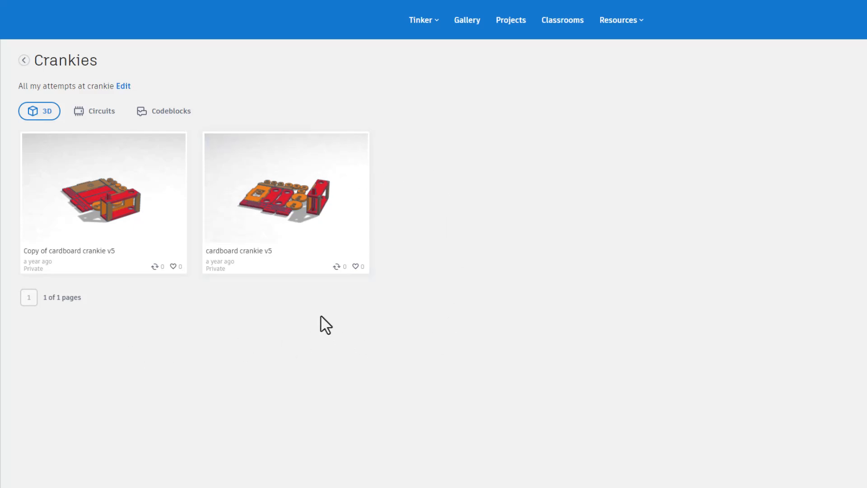
# View the cardboard crankie v5 details and go back to the collection
pyautogui.click(286, 196)
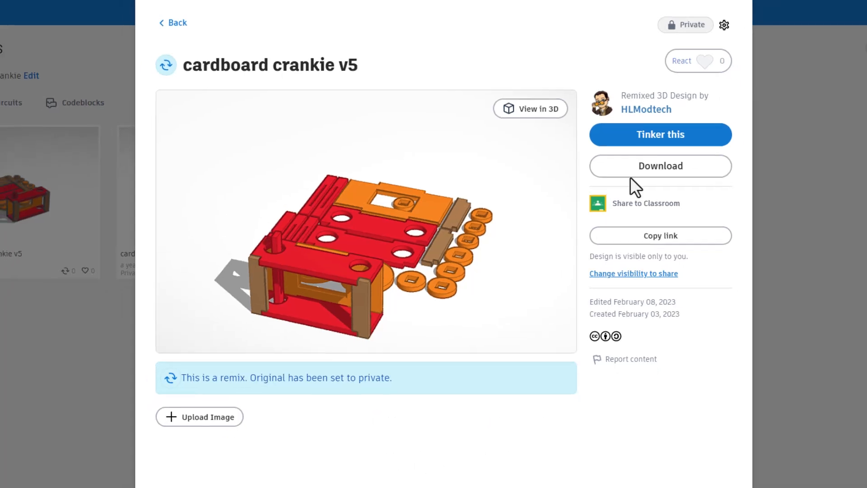
pyautogui.click(172, 22)
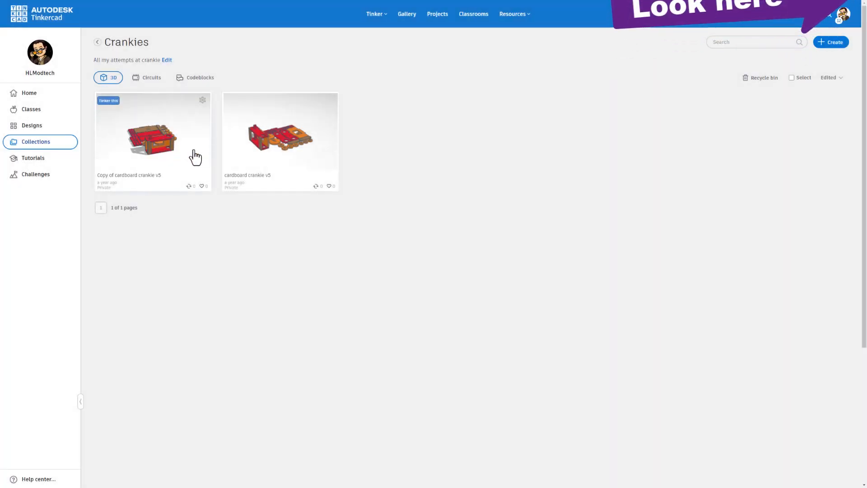
pyautogui.moveTo(278, 285)
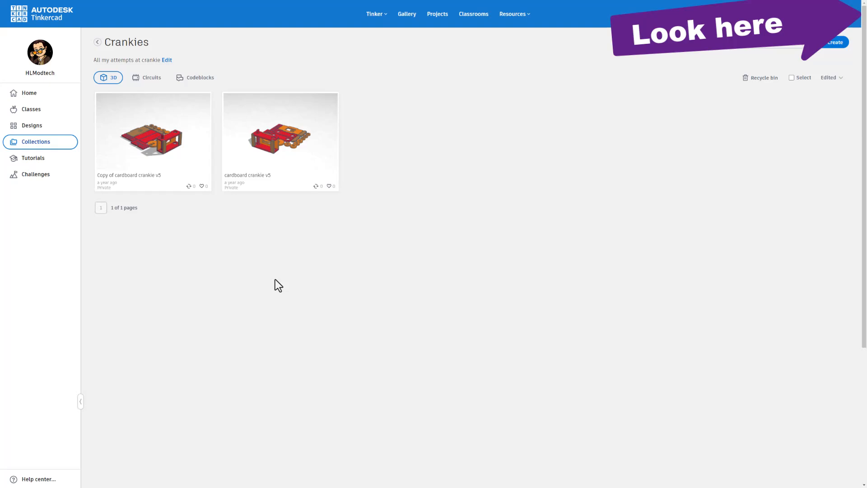
# Visit your tutorials and challenges, then the public Challenge Hub with Keychain, Arctic Habitat and Pizza Pie challenges
pyautogui.click(33, 157)
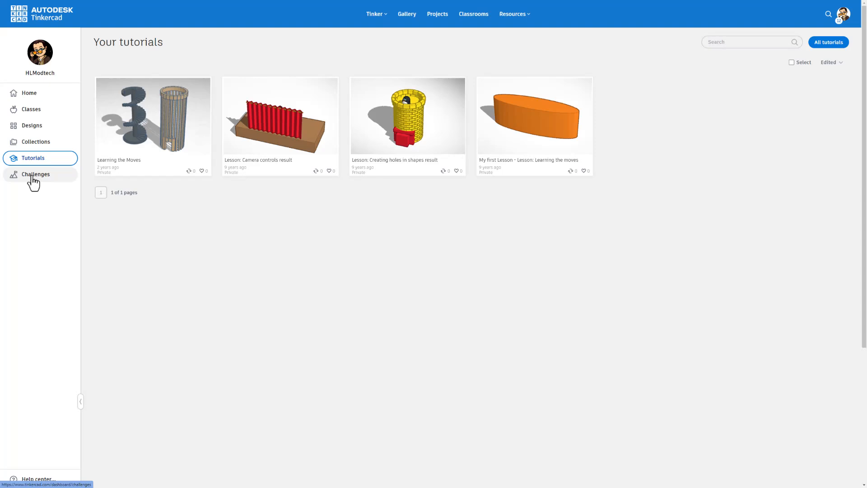
pyautogui.click(36, 174)
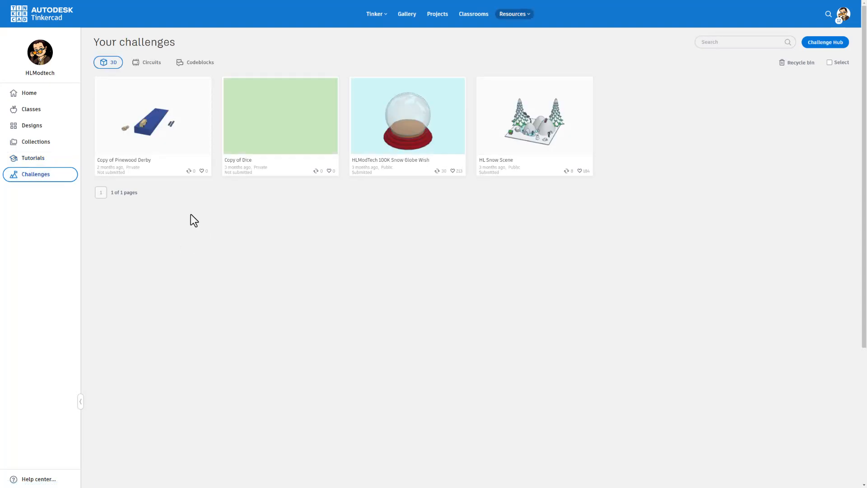
pyautogui.moveTo(478, 223)
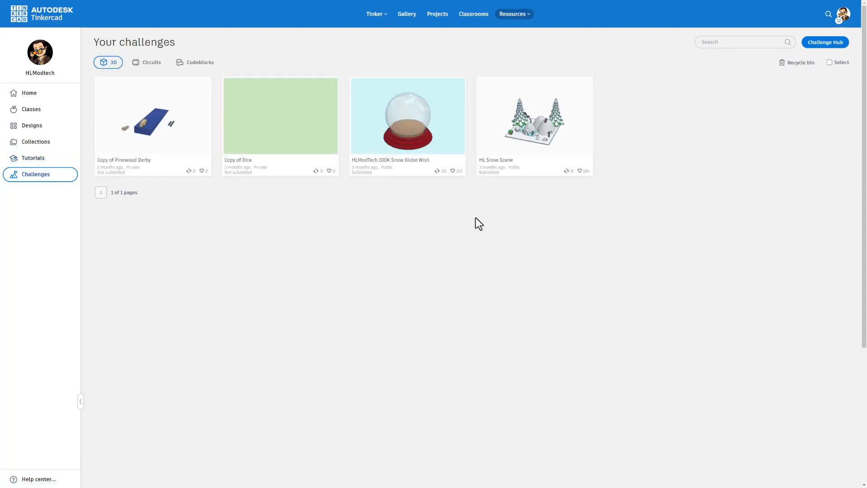
pyautogui.click(824, 42)
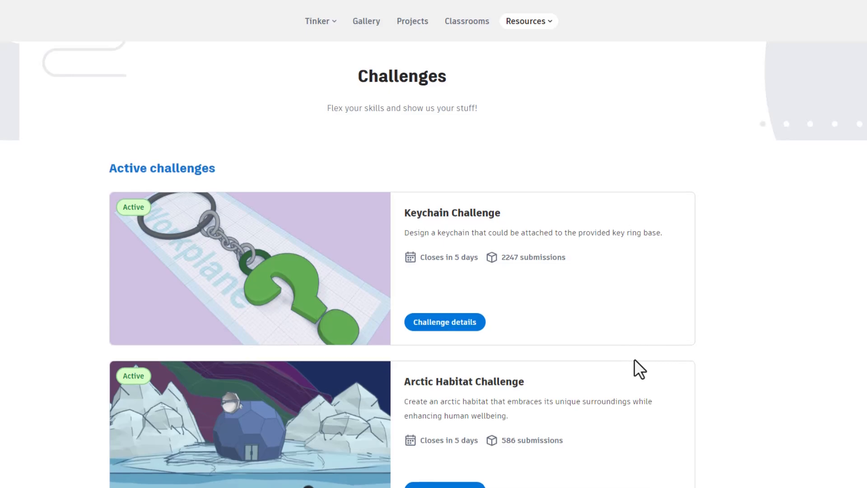
pyautogui.scroll(-3)
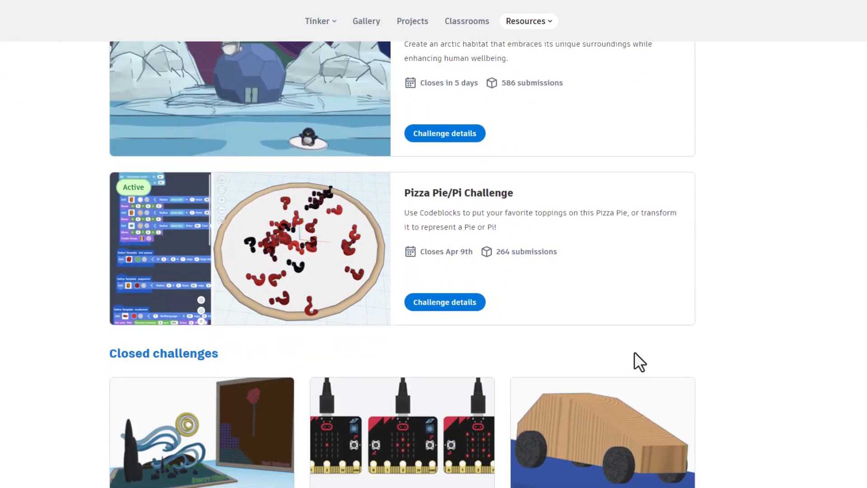
pyautogui.scroll(3)
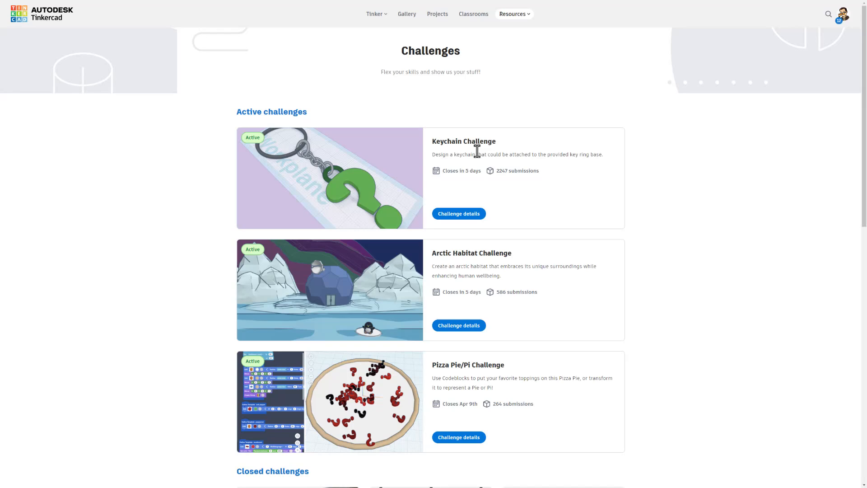
# Search the gallery for hlmt23 and check the Evercross H5 Deck Basket HLMT23 design's details
pyautogui.click(828, 14)
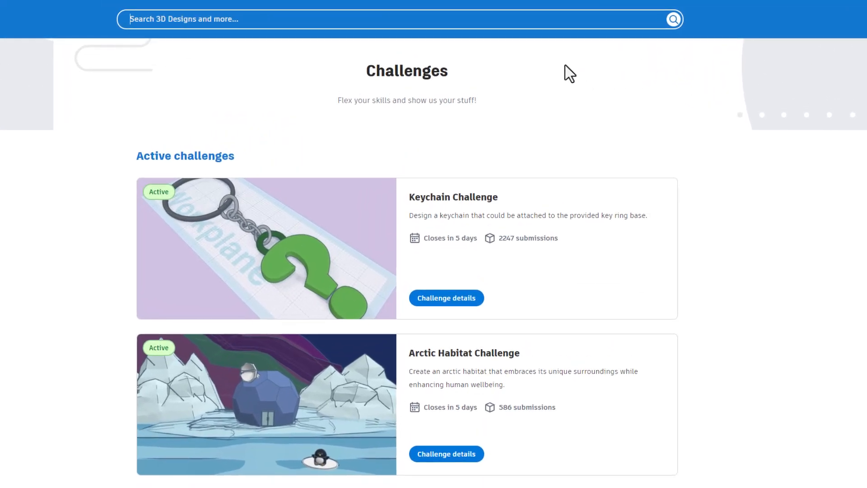
pyautogui.write('hlmt23')
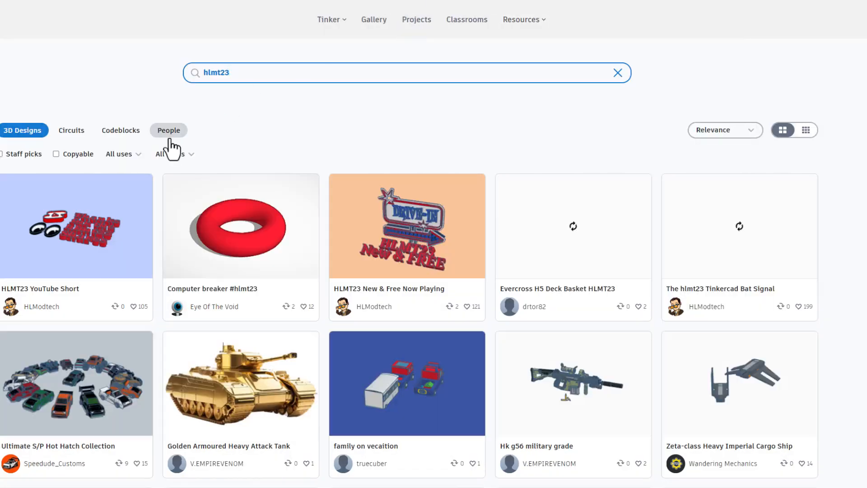
pyautogui.moveTo(560, 136)
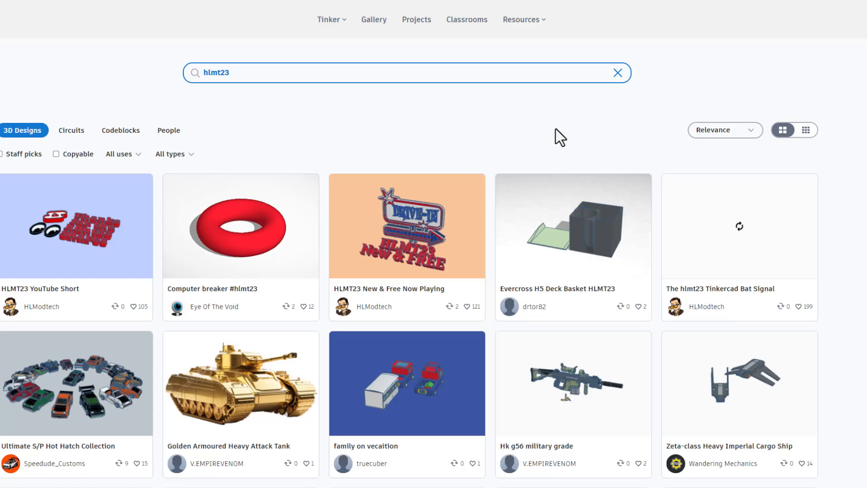
pyautogui.moveTo(227, 108)
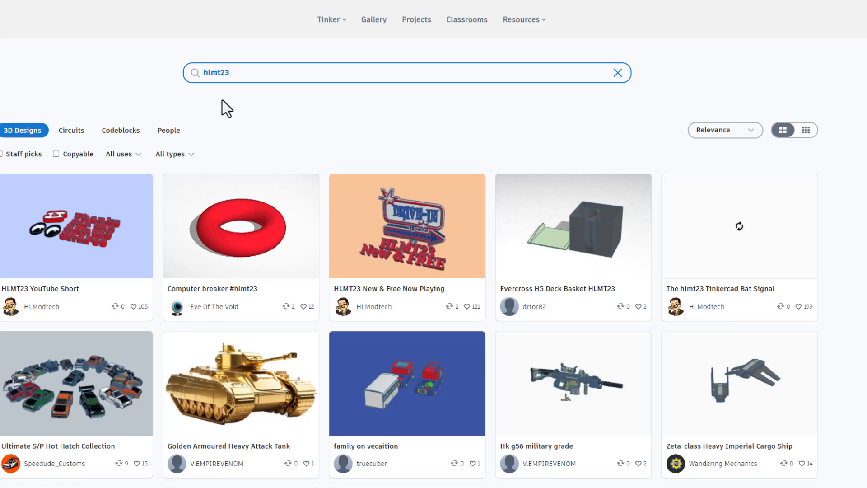
pyautogui.moveTo(248, 99)
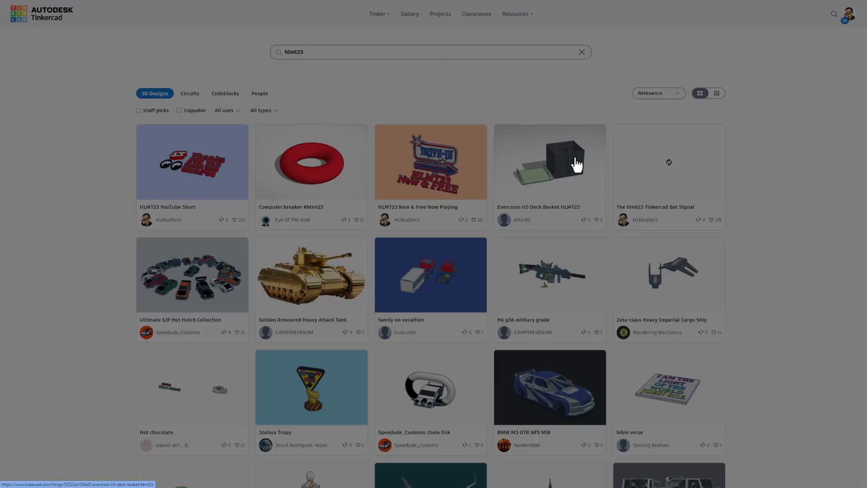
pyautogui.click(549, 162)
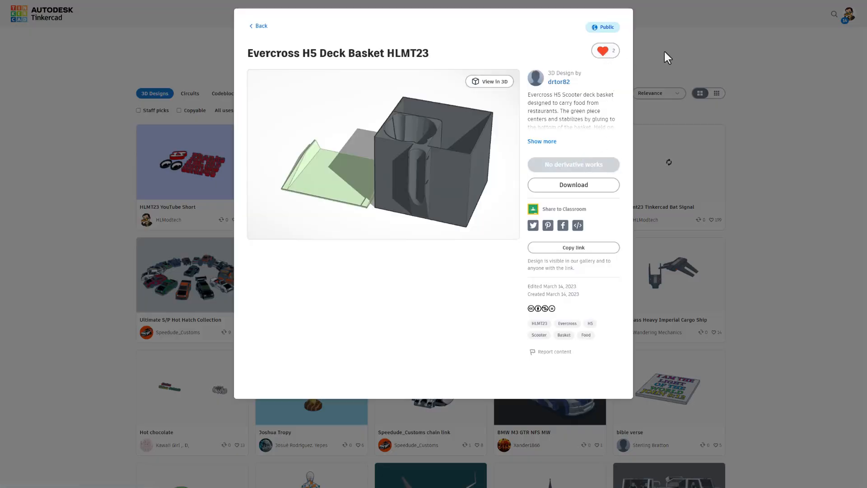
pyautogui.click(257, 25)
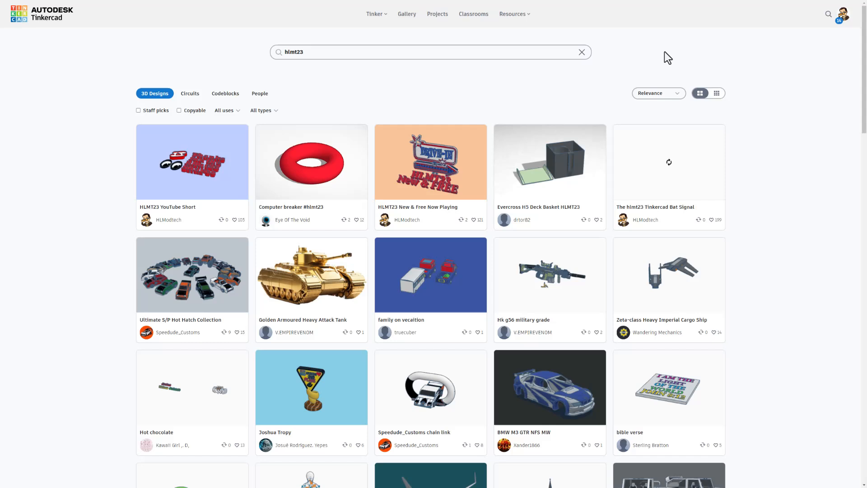
pyautogui.moveTo(657, 100)
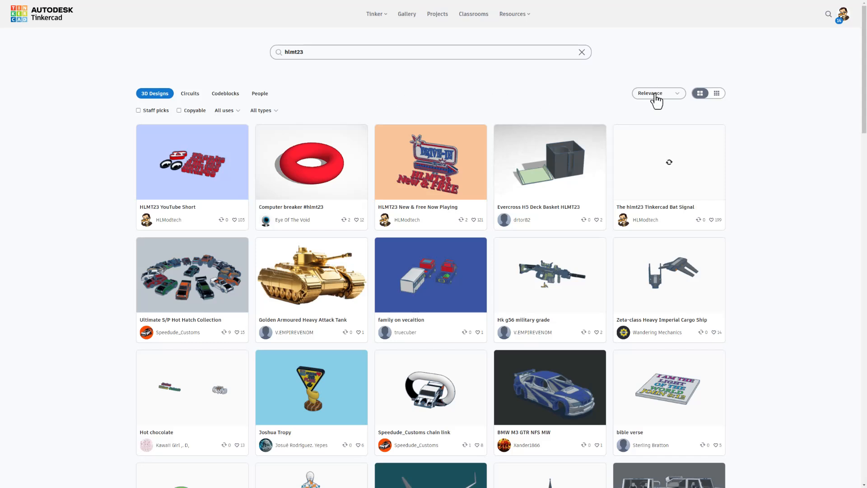
# Re-sort the hlmt23 3D design results by recent, then trending, then reactions
pyautogui.click(657, 93)
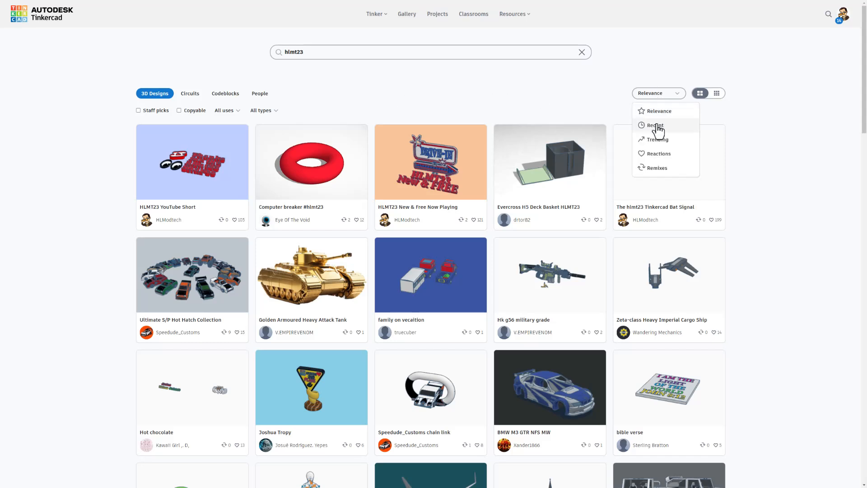
pyautogui.click(654, 126)
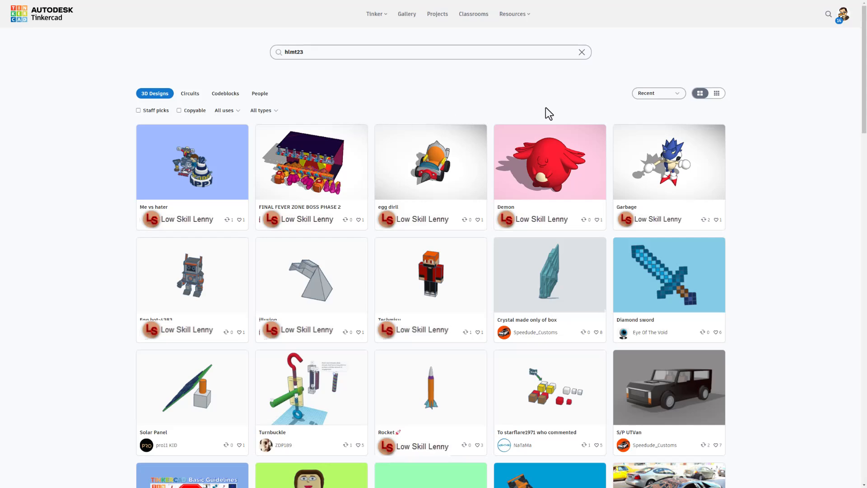
pyautogui.click(658, 92)
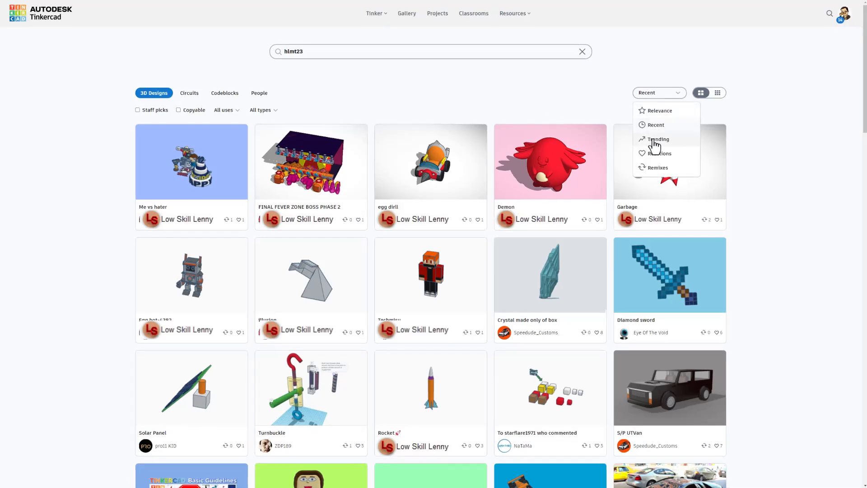
pyautogui.click(658, 139)
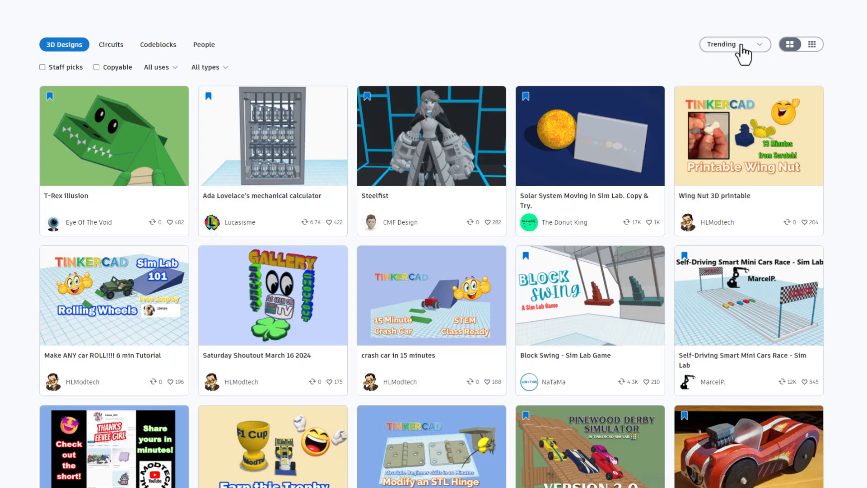
pyautogui.click(732, 44)
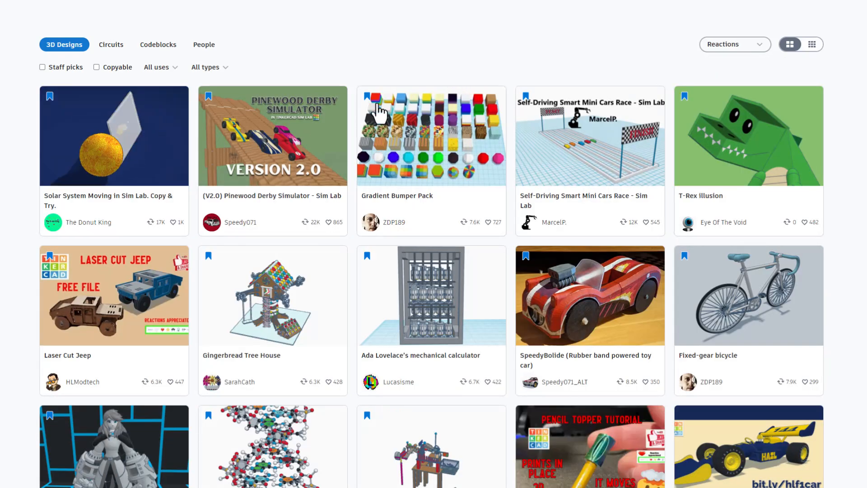
pyautogui.moveTo(432, 144)
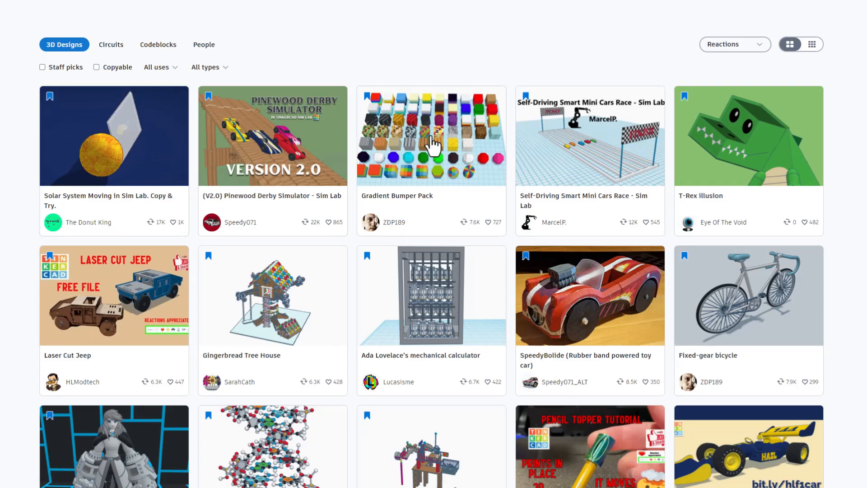
# Look over the T-Rex Illusion design's details, then open the Laser Cut Jeep design
pyautogui.click(747, 135)
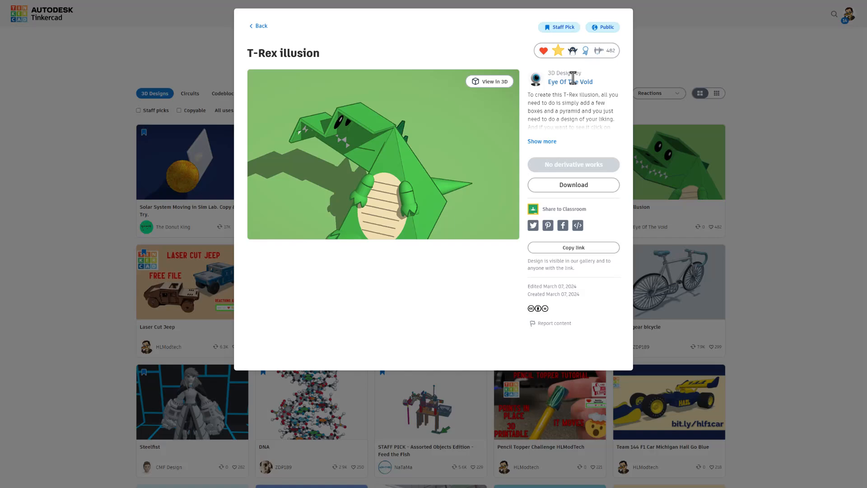
pyautogui.click(258, 26)
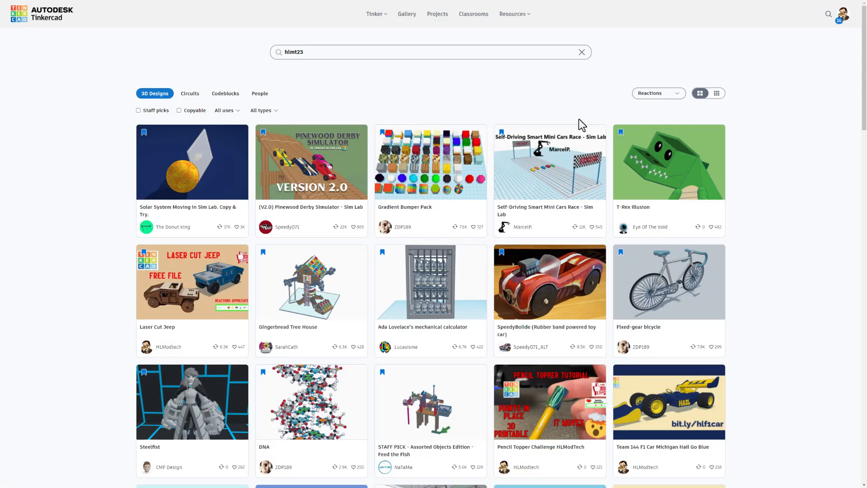
pyautogui.click(192, 281)
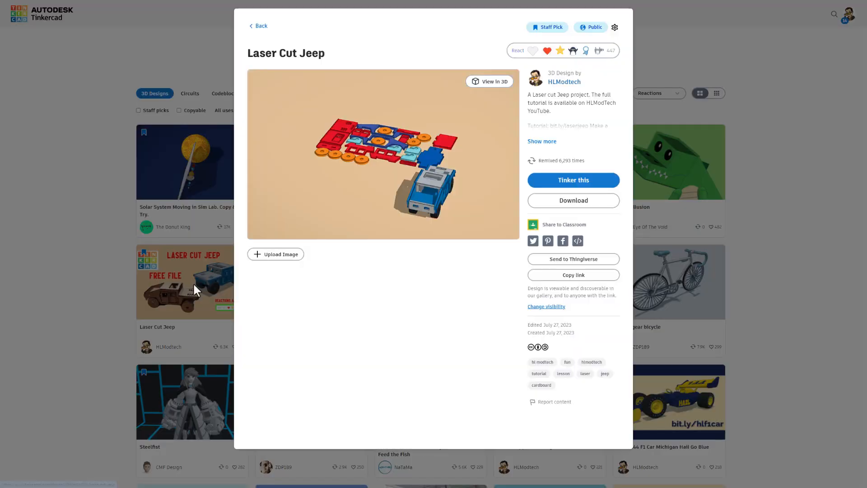
# Expand the jeep's full description and go to its designer HLModtech's profile
pyautogui.click(276, 254)
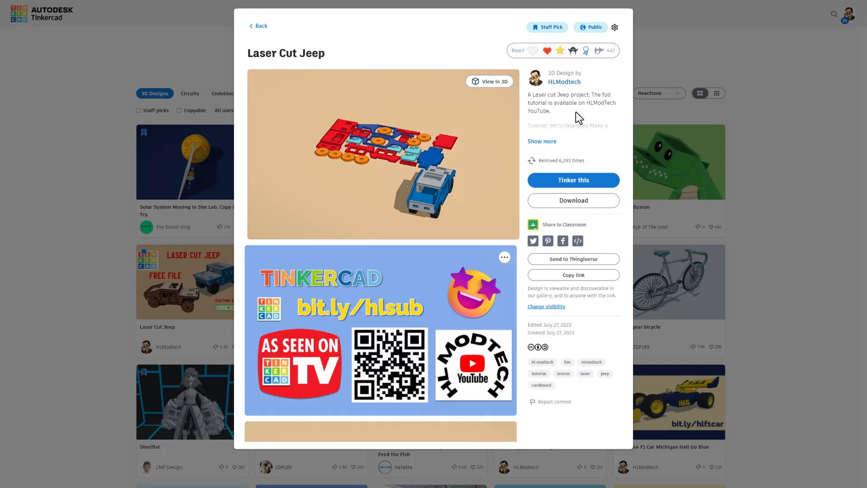
pyautogui.click(540, 141)
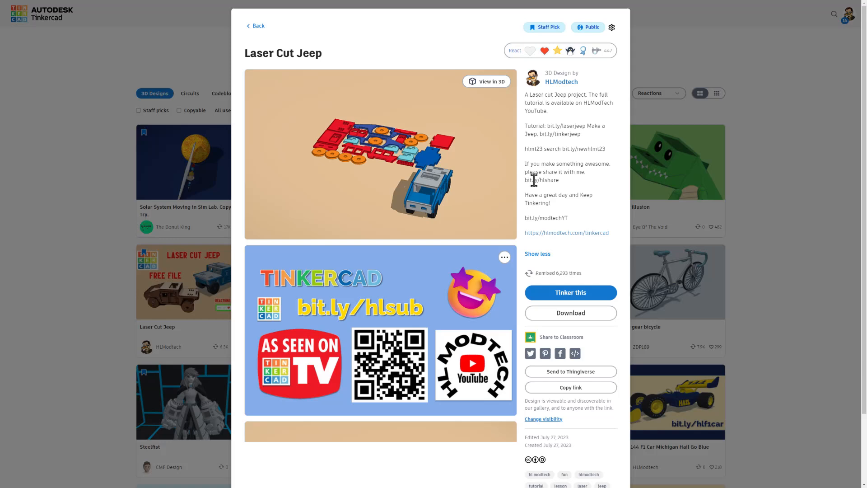
pyautogui.moveTo(520, 254)
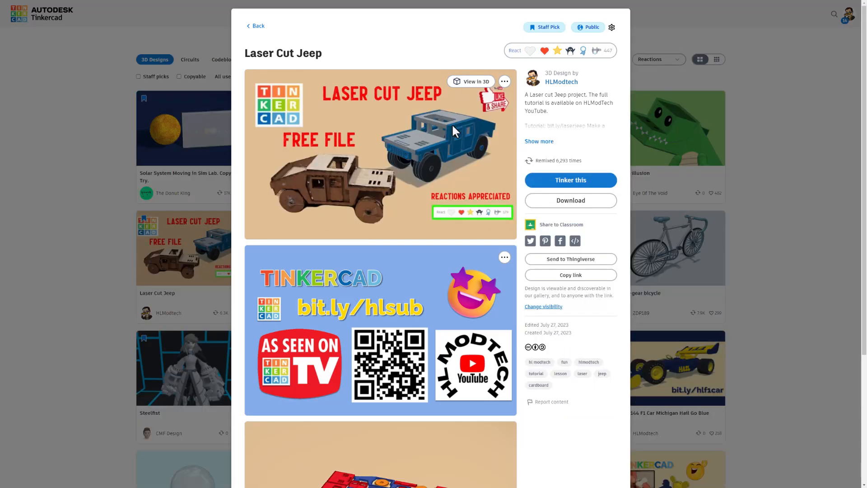
pyautogui.moveTo(495, 61)
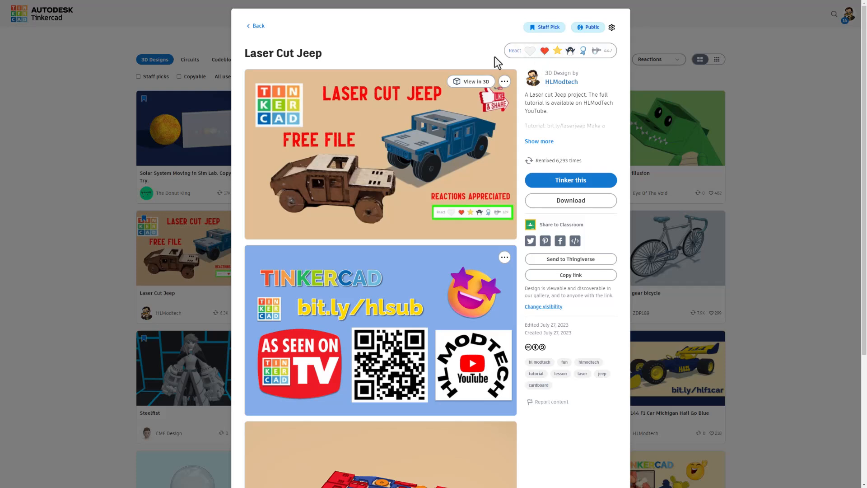
pyautogui.moveTo(560, 82)
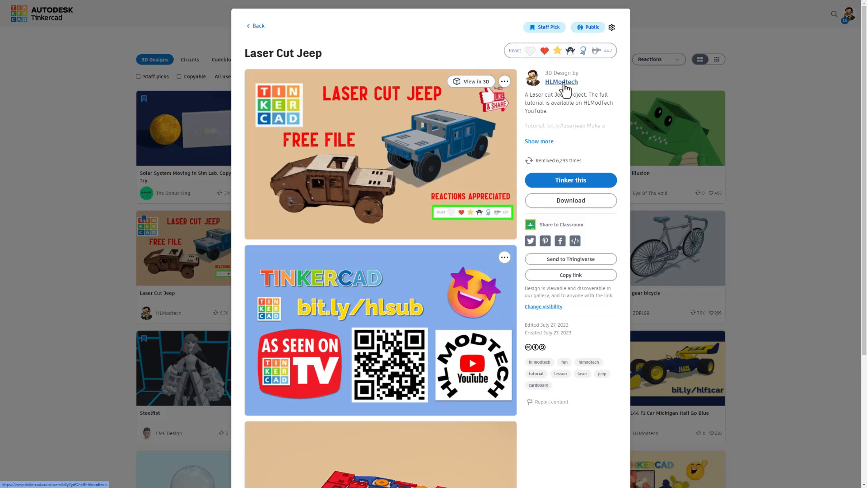
pyautogui.click(560, 81)
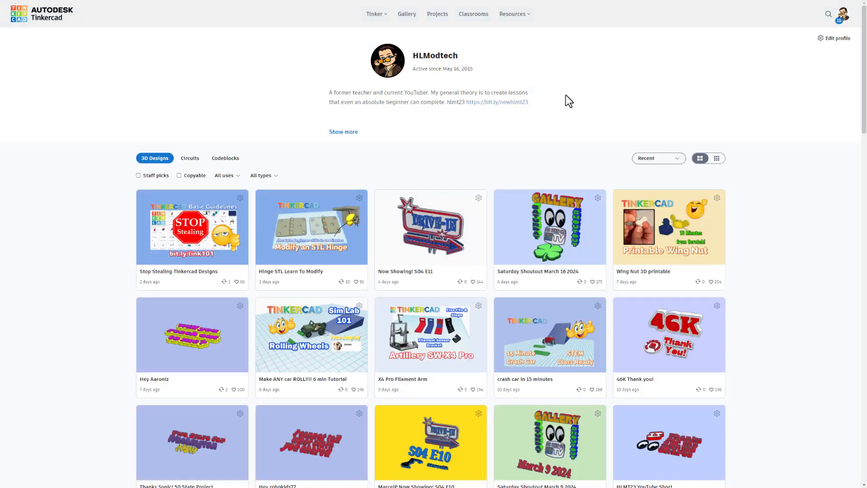
# Rank HLModtech's profile designs by reactions and open the f22 raptor tutorial jet beginner design
pyautogui.scroll(-3)
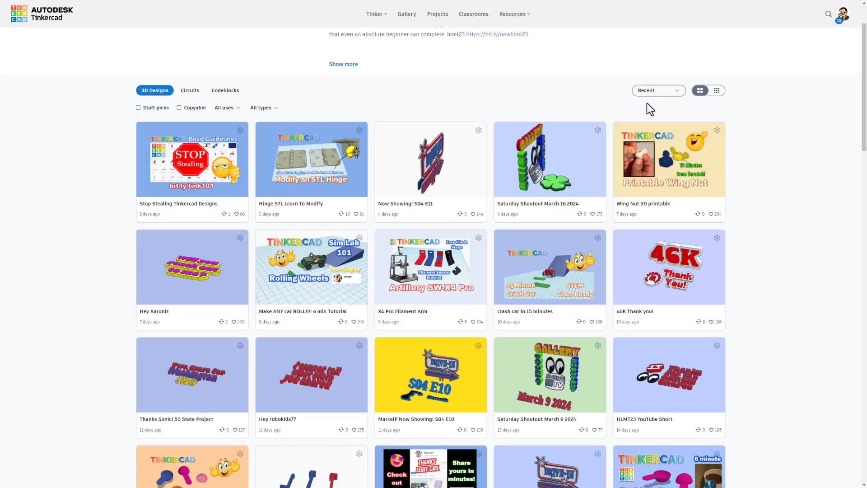
pyautogui.click(658, 90)
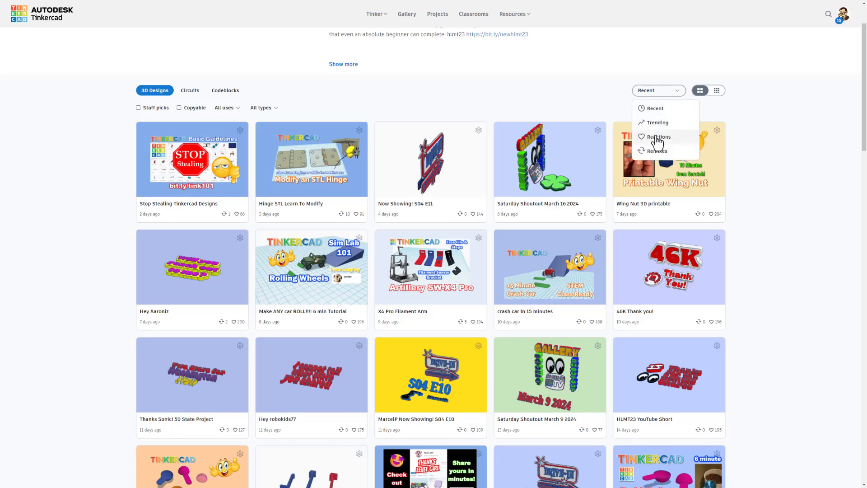
pyautogui.click(657, 136)
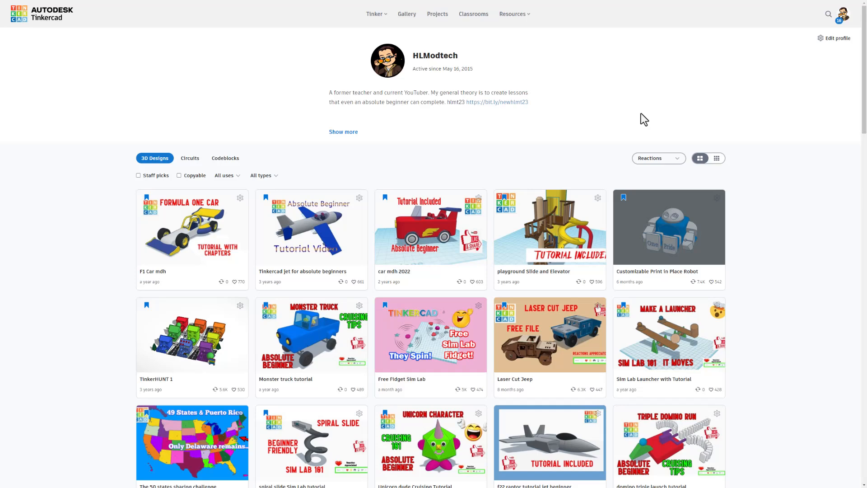
pyautogui.scroll(-3)
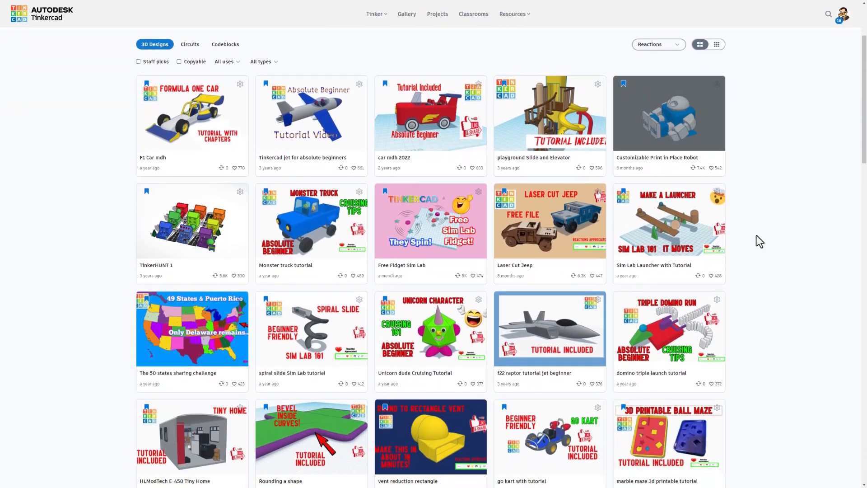
pyautogui.click(549, 327)
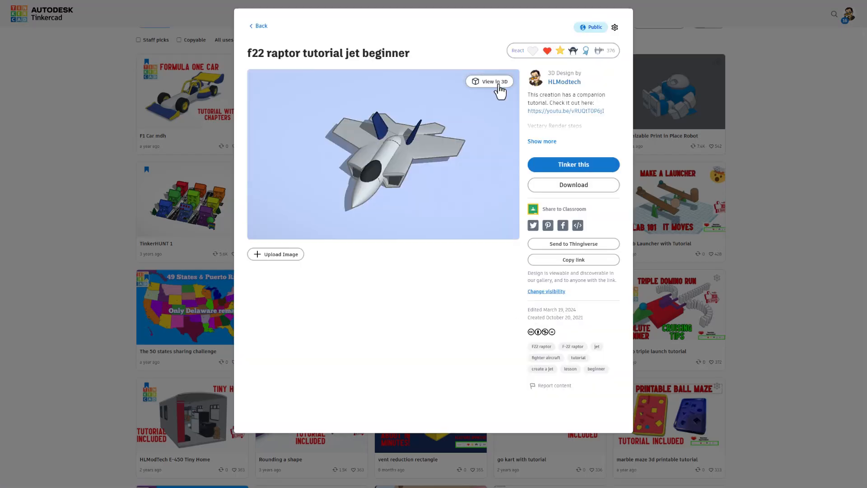
# Expand the f22 raptor's description, view it in the interactive 3D viewer, then return home
pyautogui.click(541, 141)
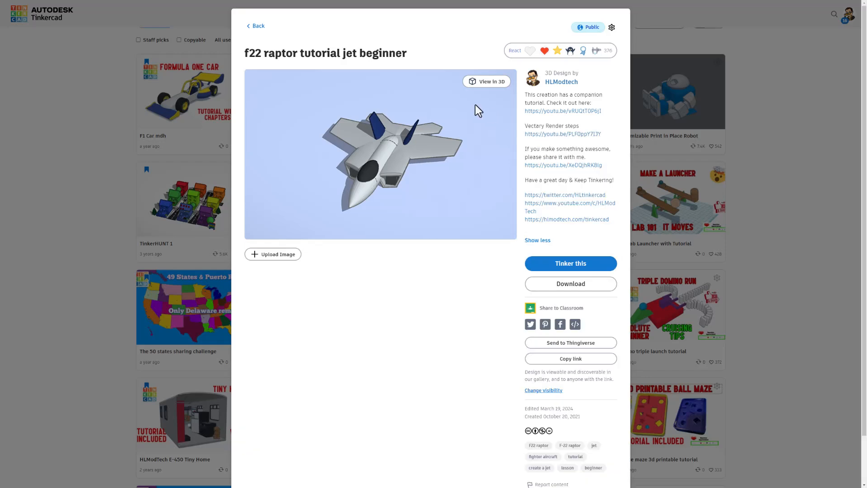
pyautogui.click(486, 80)
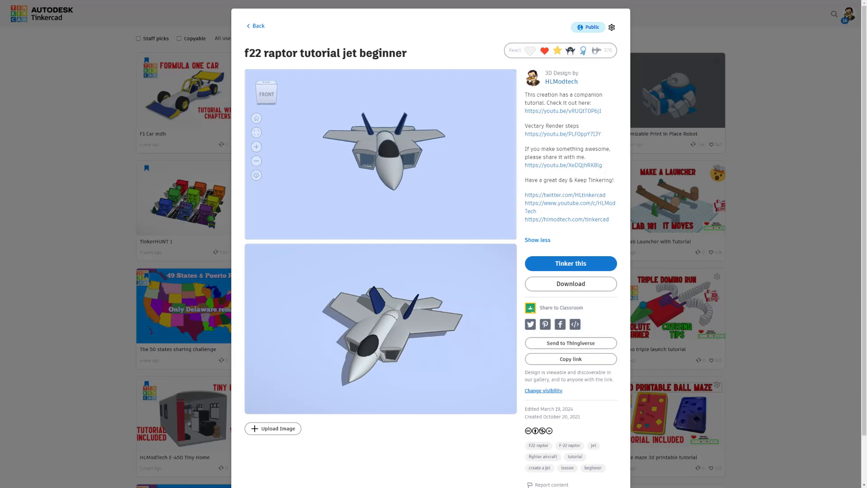
pyautogui.click(254, 25)
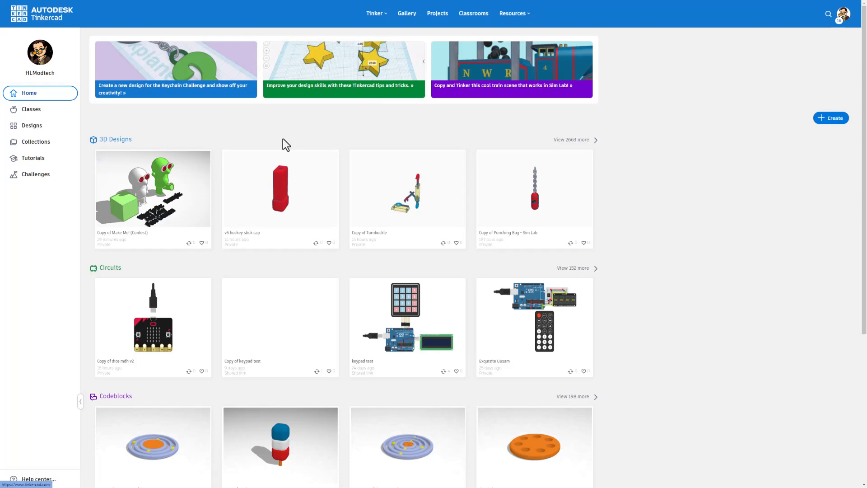
pyautogui.moveTo(270, 125)
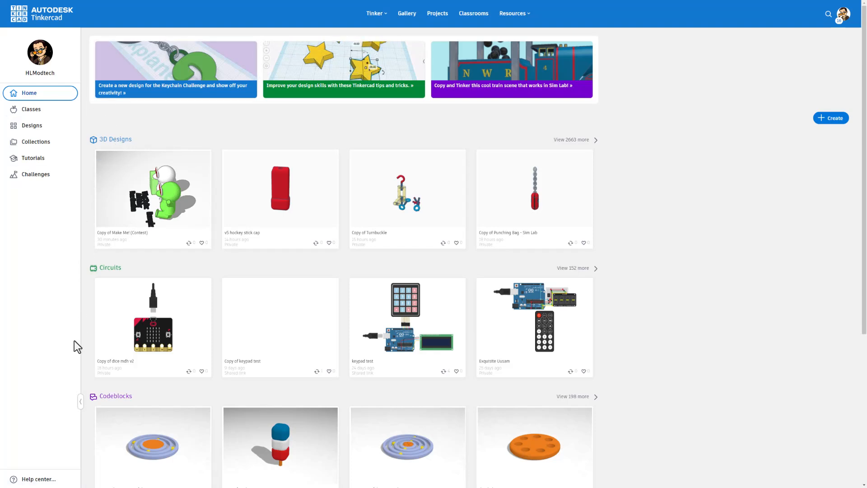
# Collapse the dashboard sidebar and open the full list of your 2663+ 3D designs
pyautogui.click(80, 401)
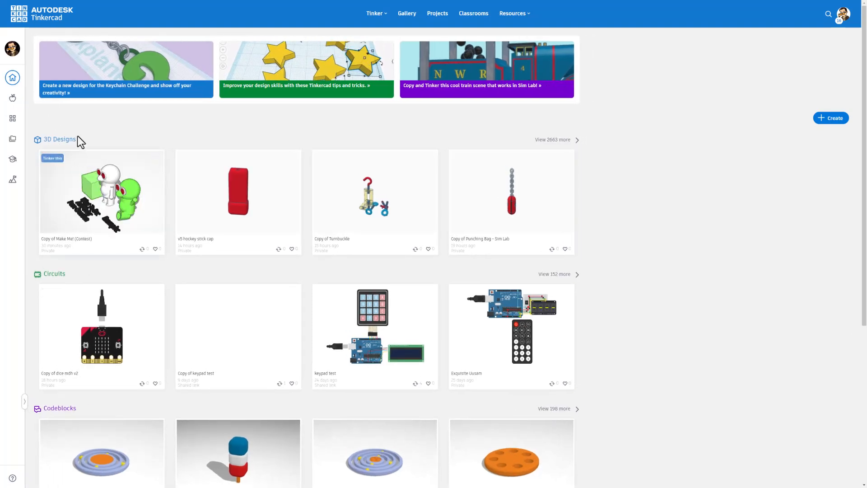
pyautogui.moveTo(534, 124)
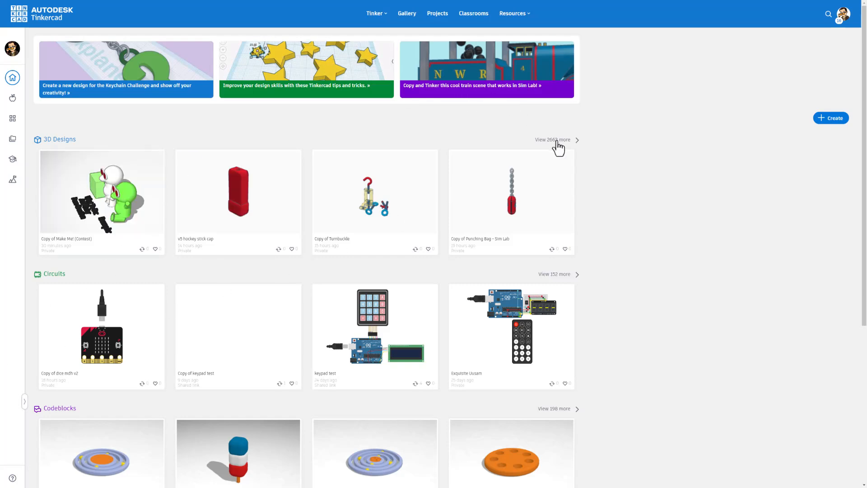
pyautogui.click(552, 139)
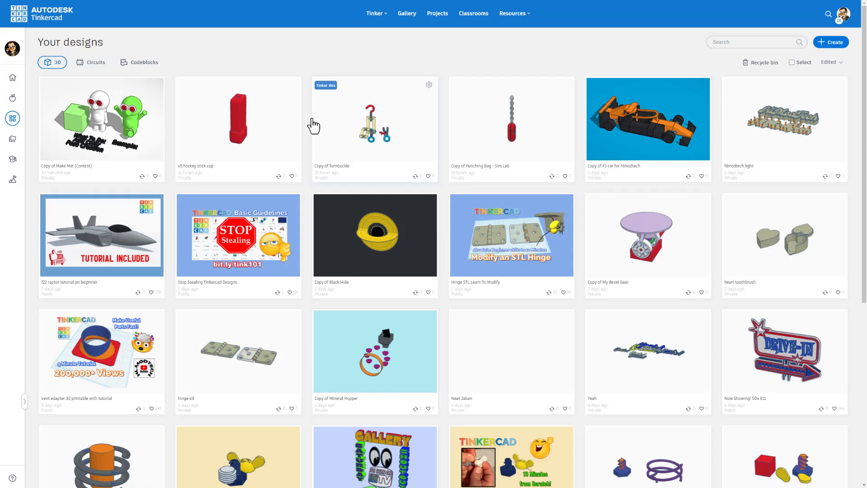
pyautogui.moveTo(278, 67)
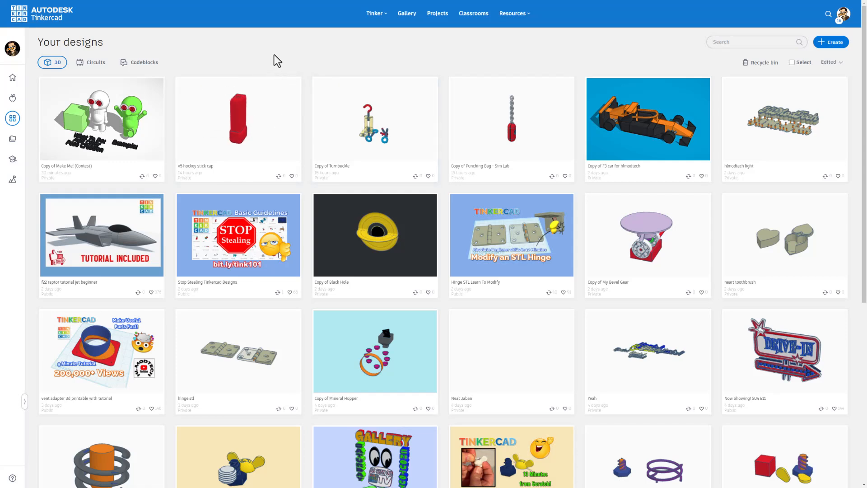
pyautogui.moveTo(328, 60)
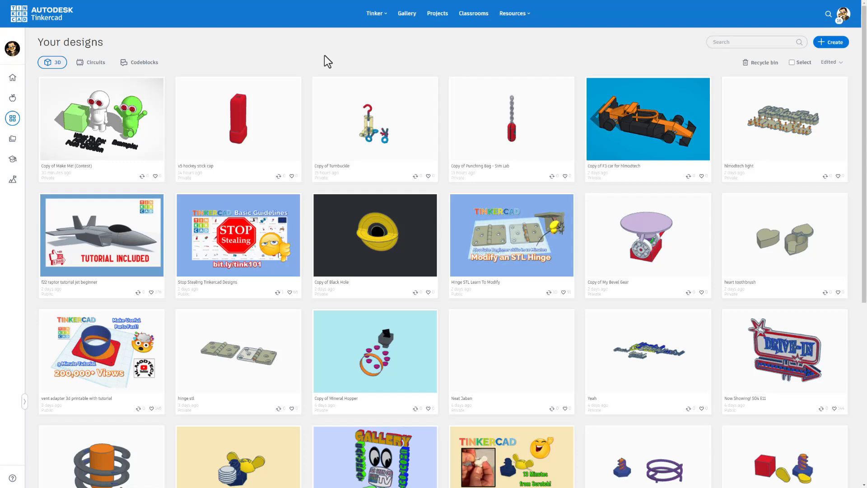
pyautogui.moveTo(224, 63)
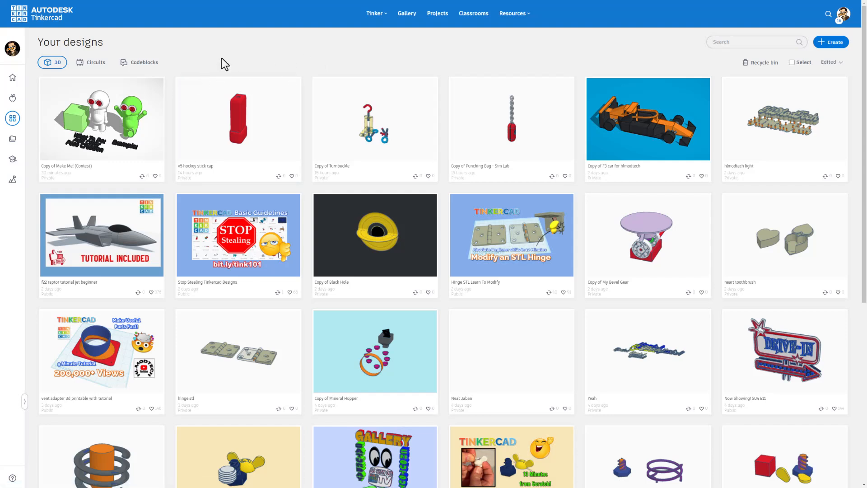